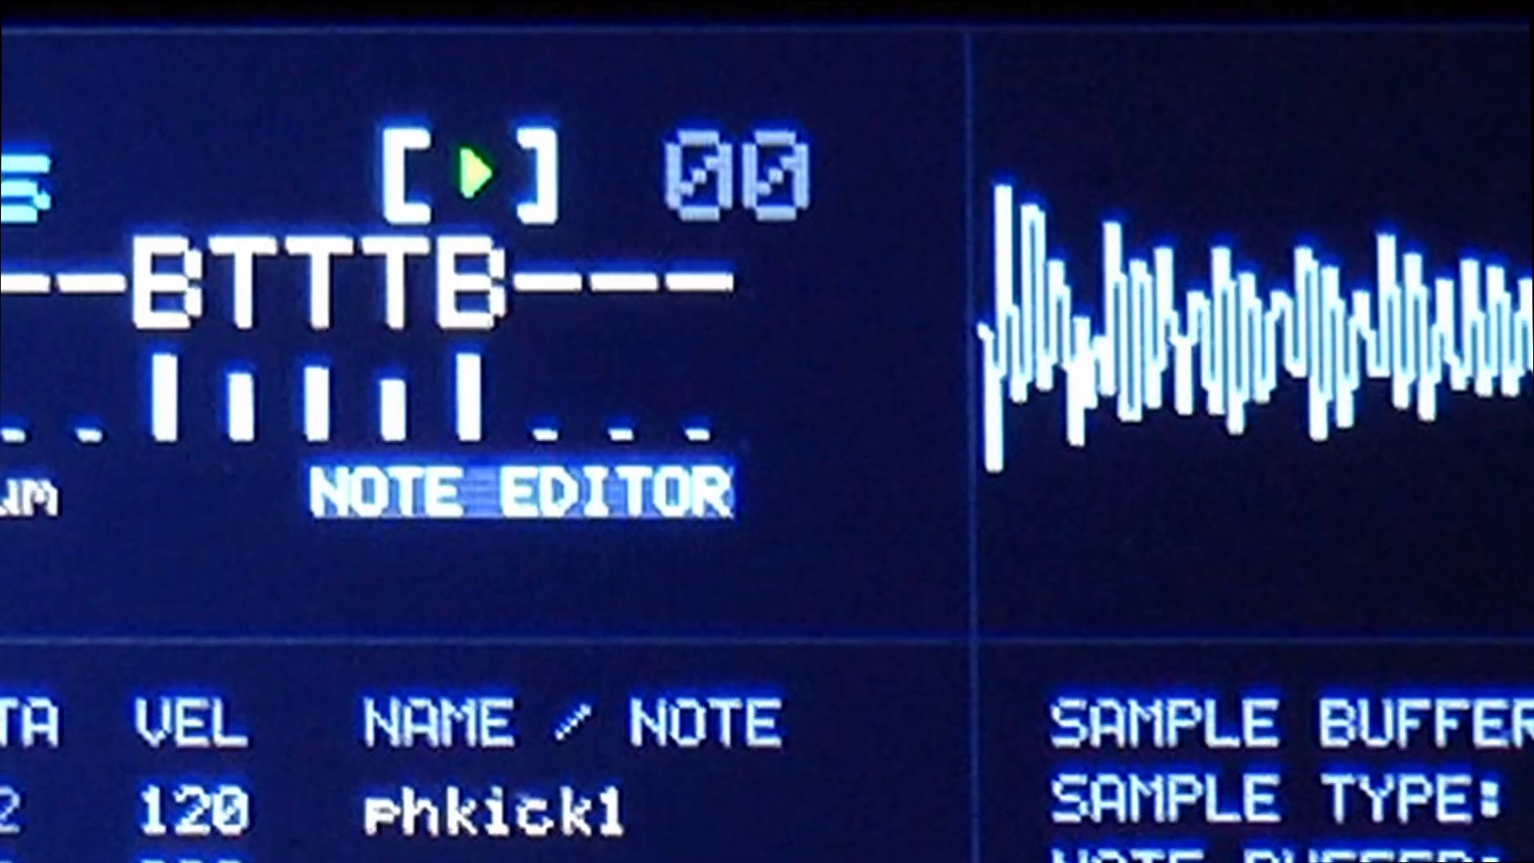
Step: Bring up the on-screen mini keyboard for live playing
{"action": "left_click", "coordinate": [475, 171]}
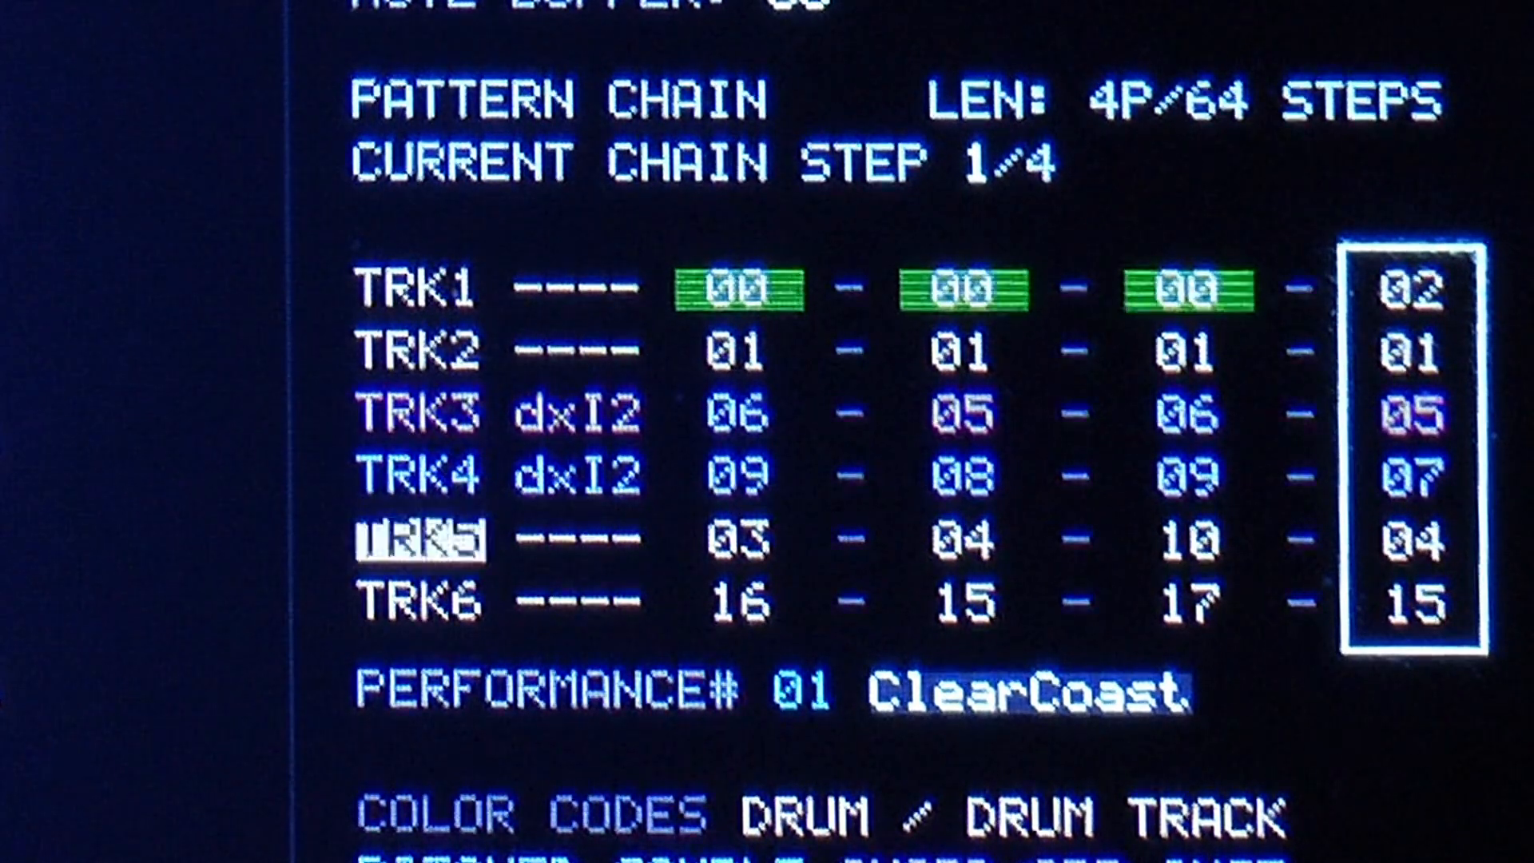
{"action": "key", "text": "up"}
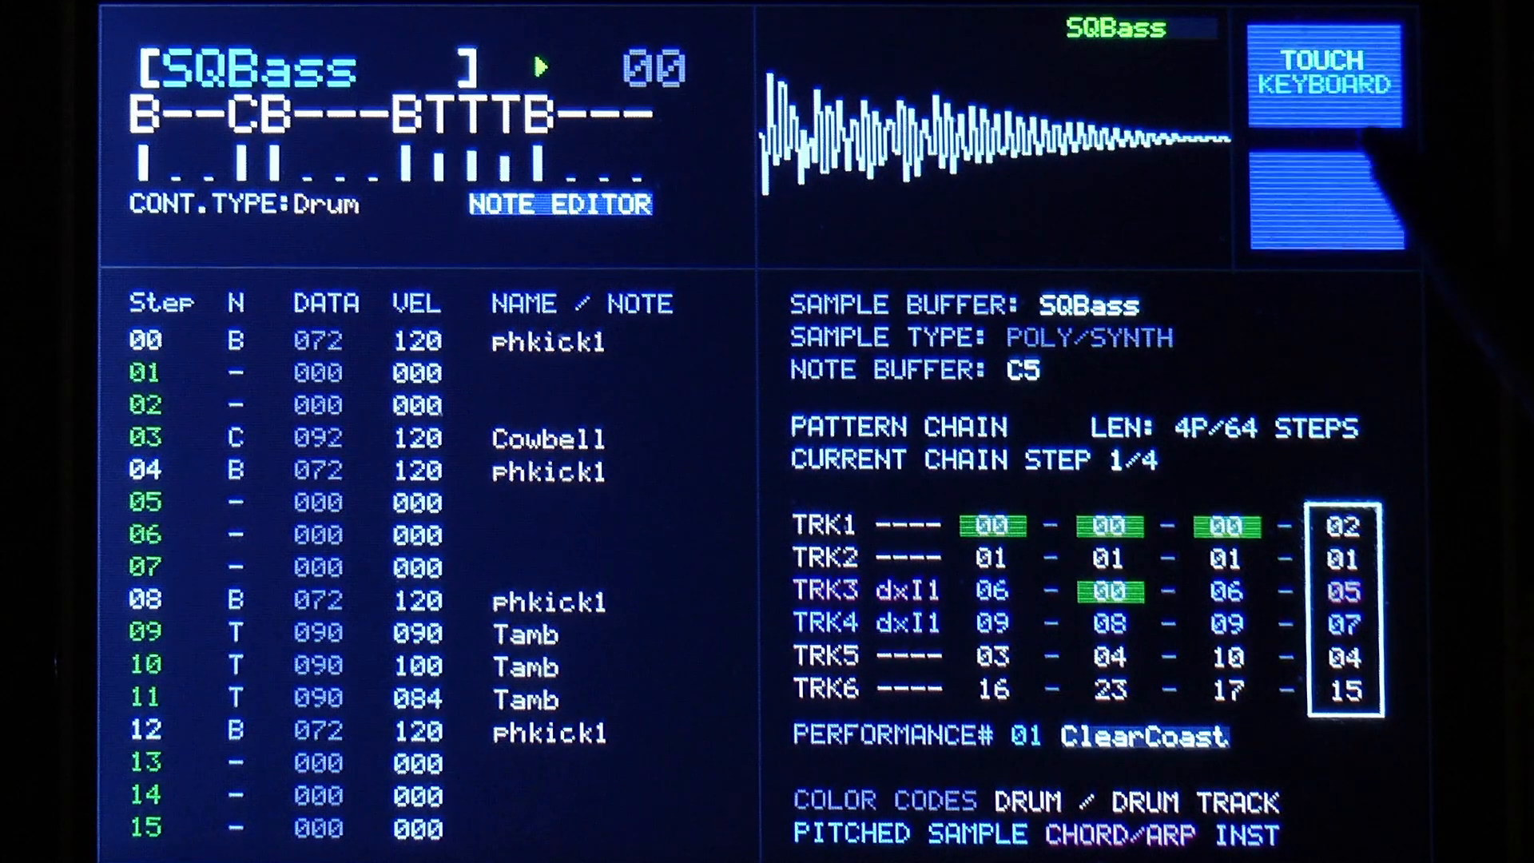
{"action": "left_click", "coordinate": [1320, 79]}
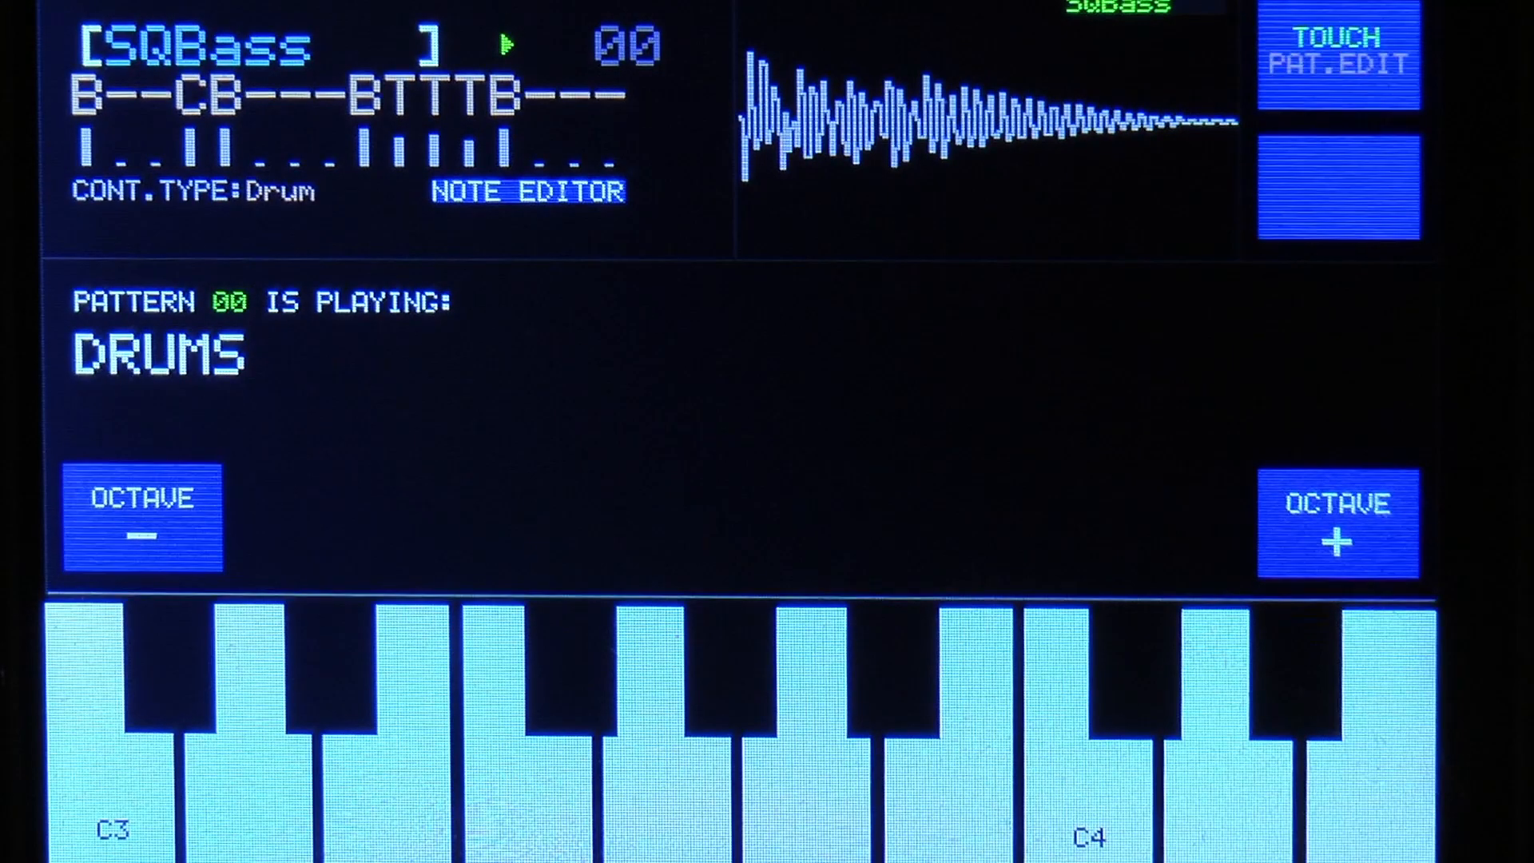
Step: Select pattern 07 on the keyboard and play the D just above C4
{"action": "left_click", "coordinate": [1338, 64]}
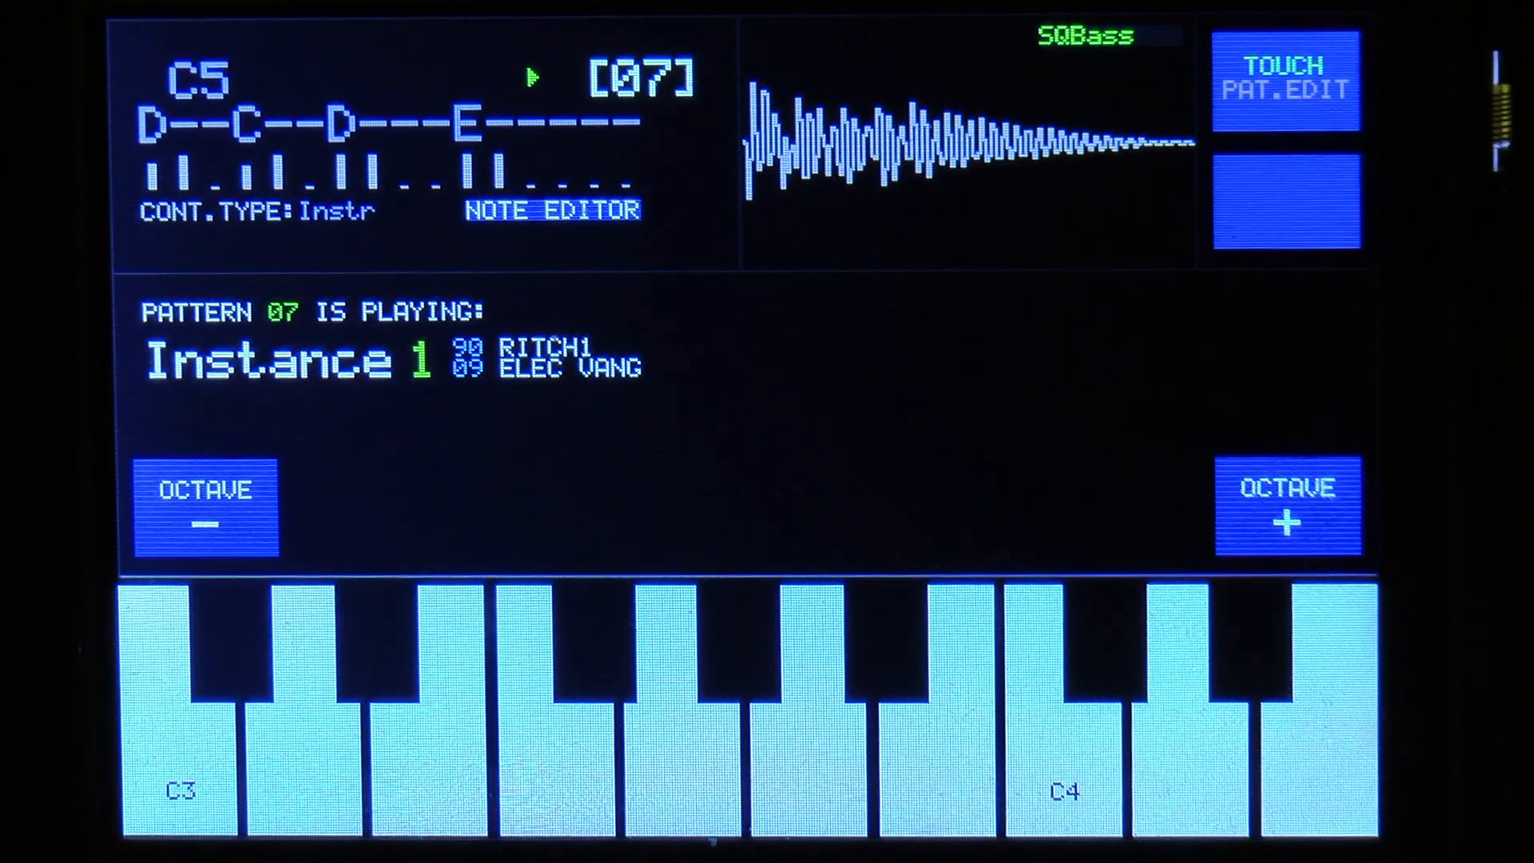
{"action": "left_click", "coordinate": [1189, 764]}
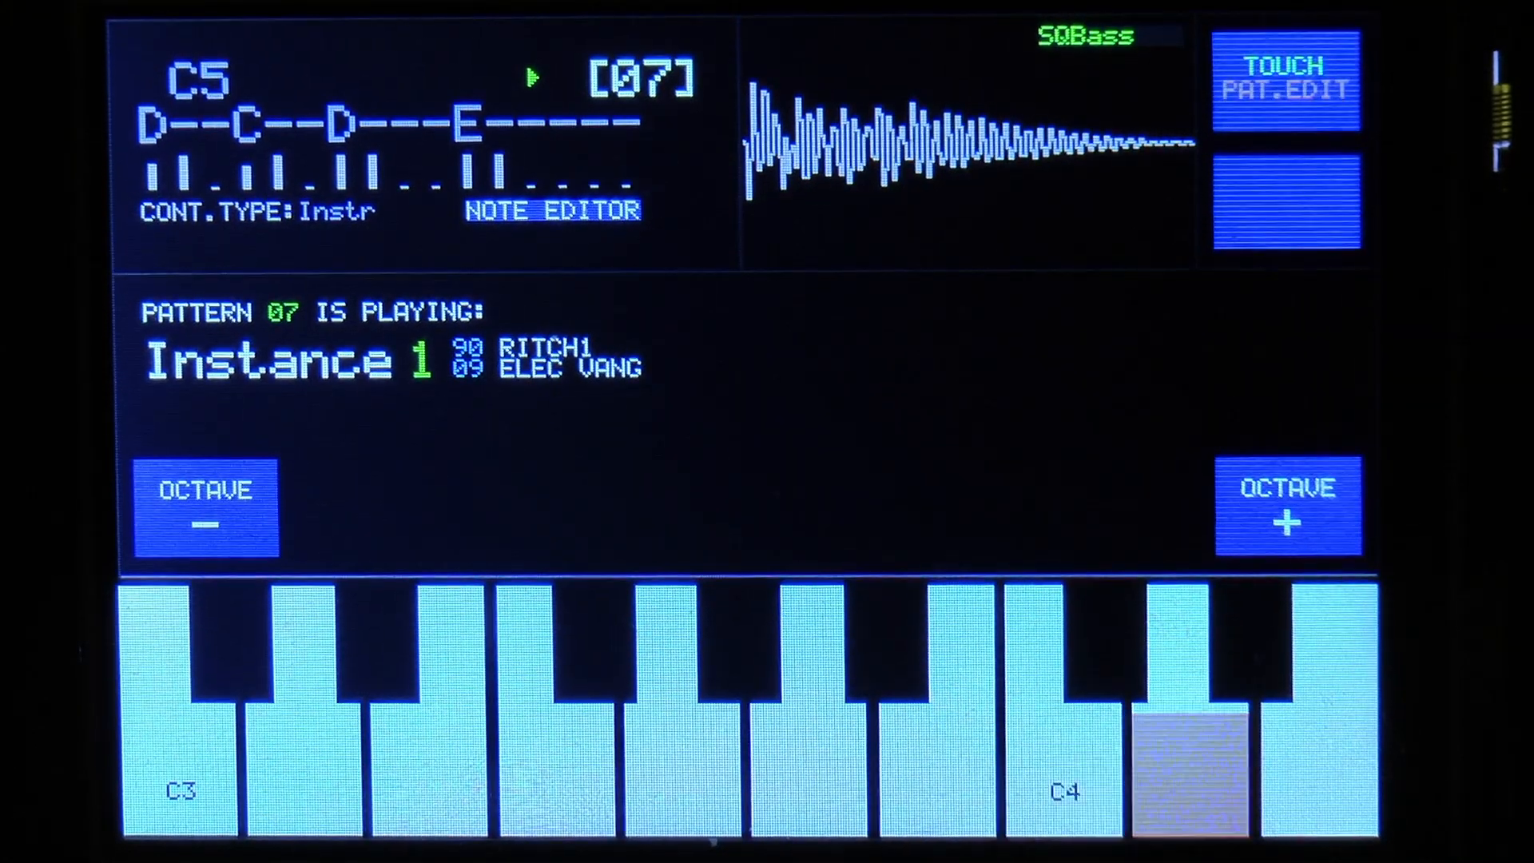